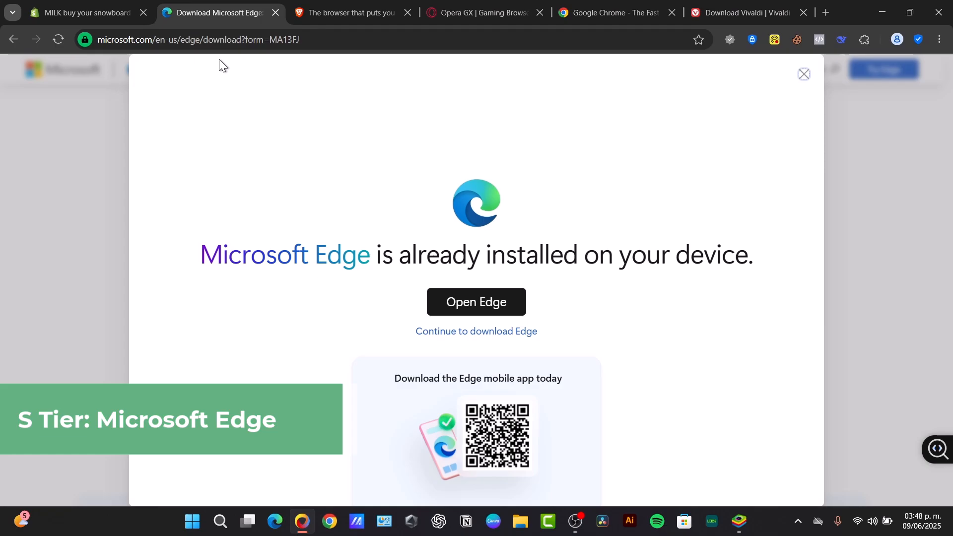
mouse_move(437, 275)
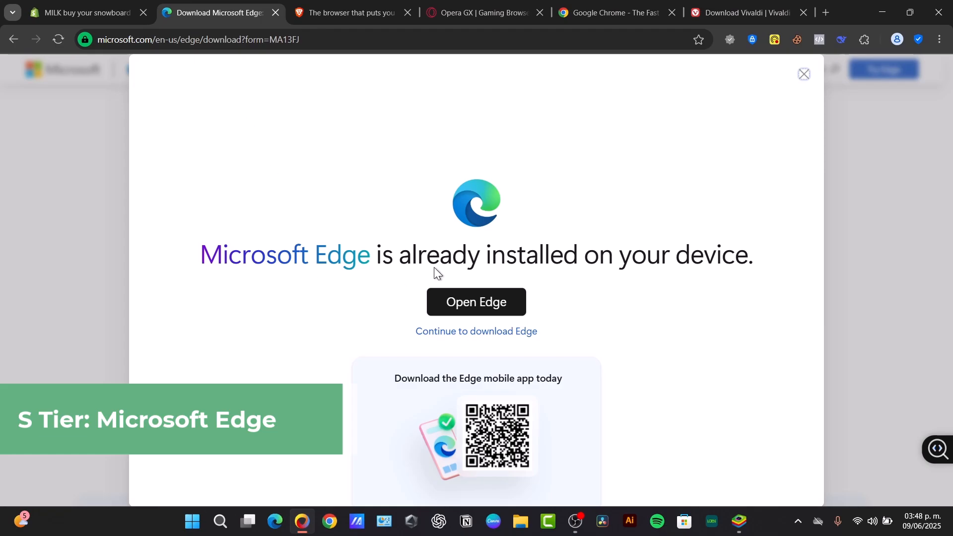
Dismiss the 'already installed' notice and review Edge's Windows, macOS, mobile, Linux and business downloads
left_click(804, 73)
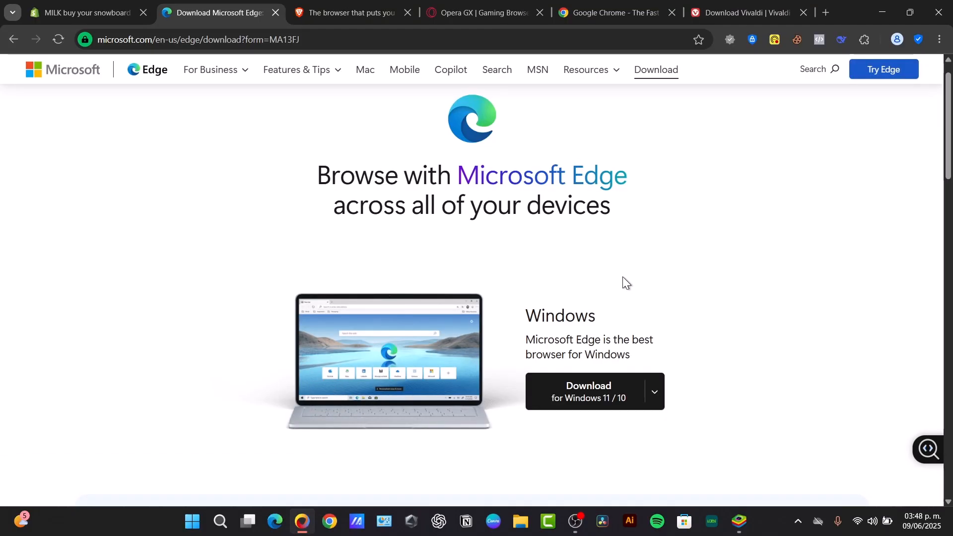
mouse_move(527, 272)
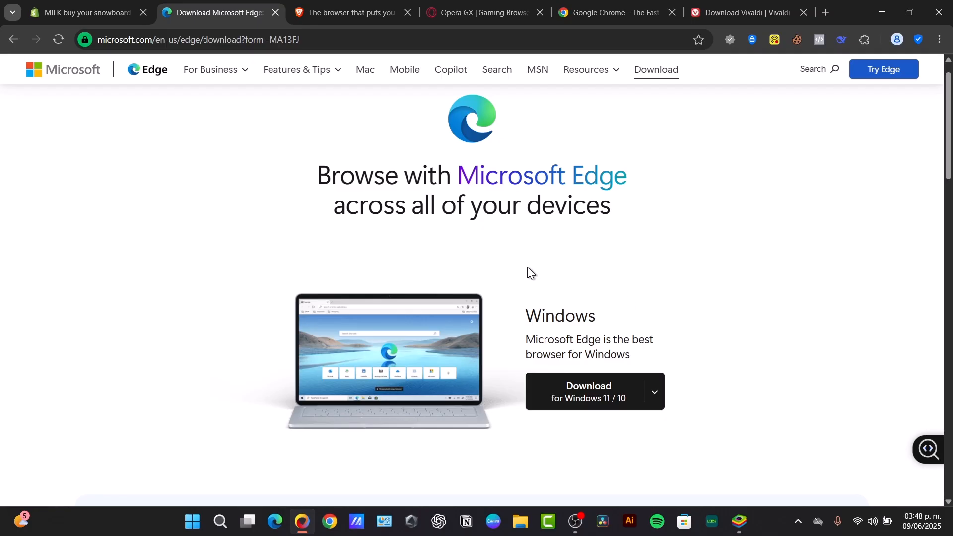
mouse_move(505, 322)
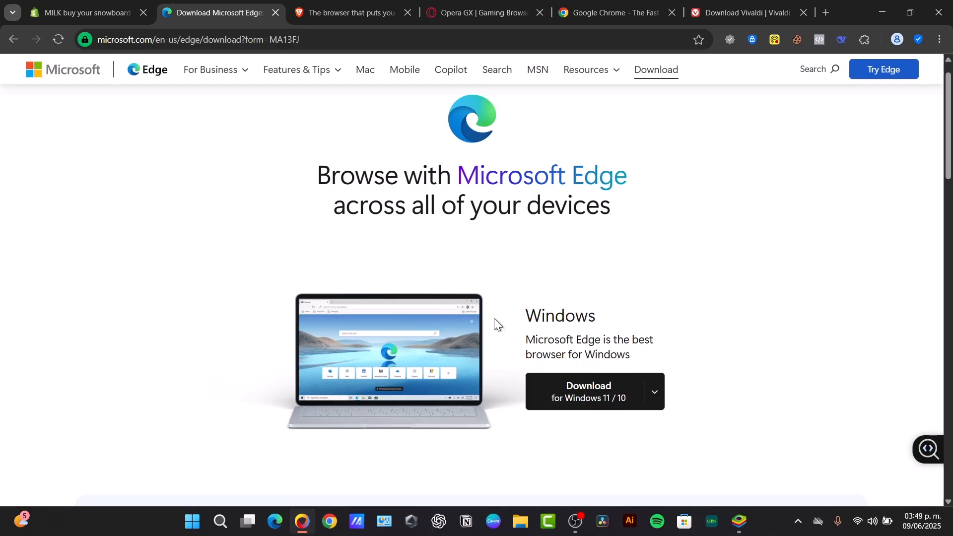
scroll("down", 3)
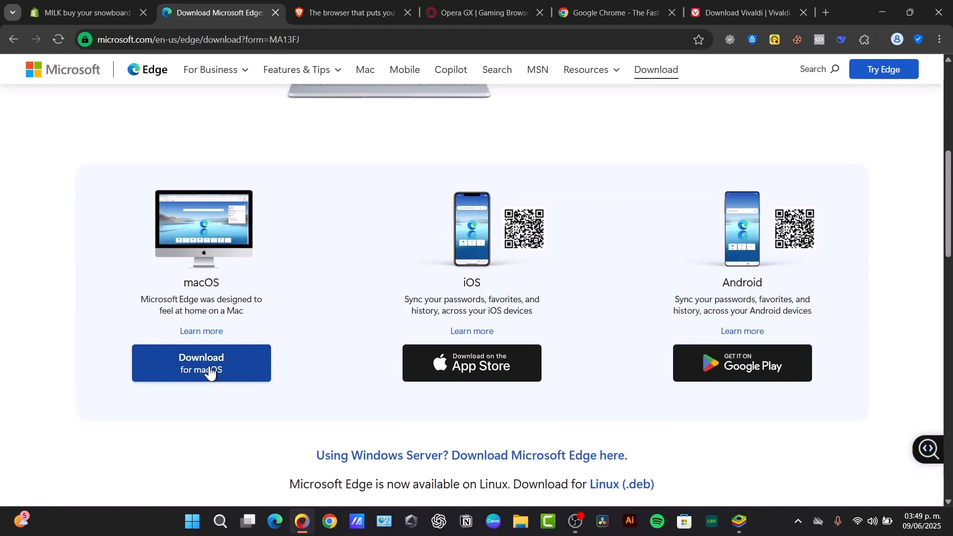
scroll("down", 3)
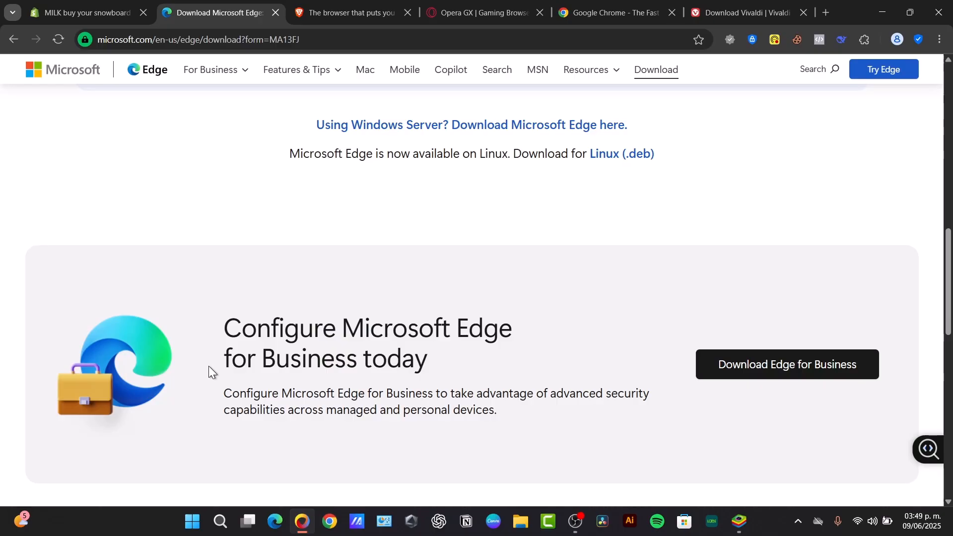
scroll("down", 3)
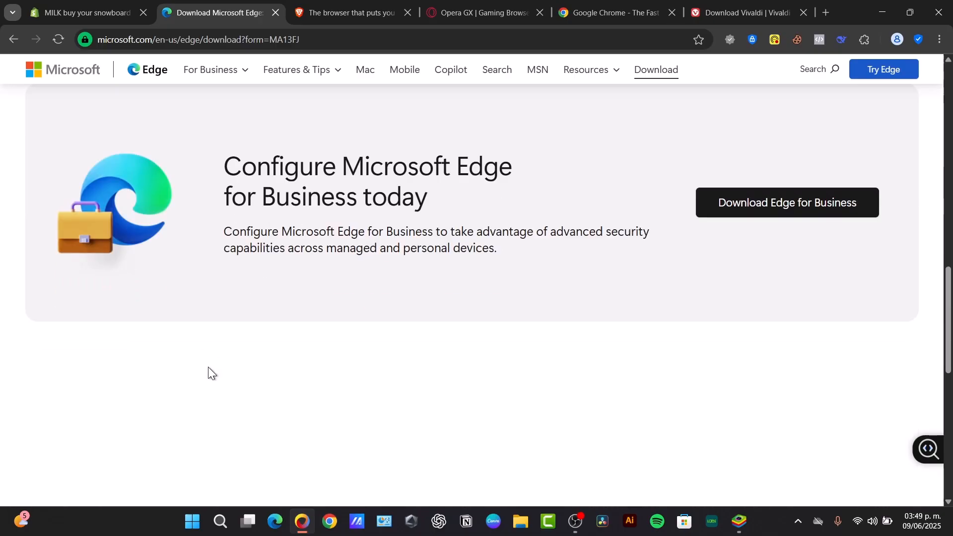
scroll("down", 3)
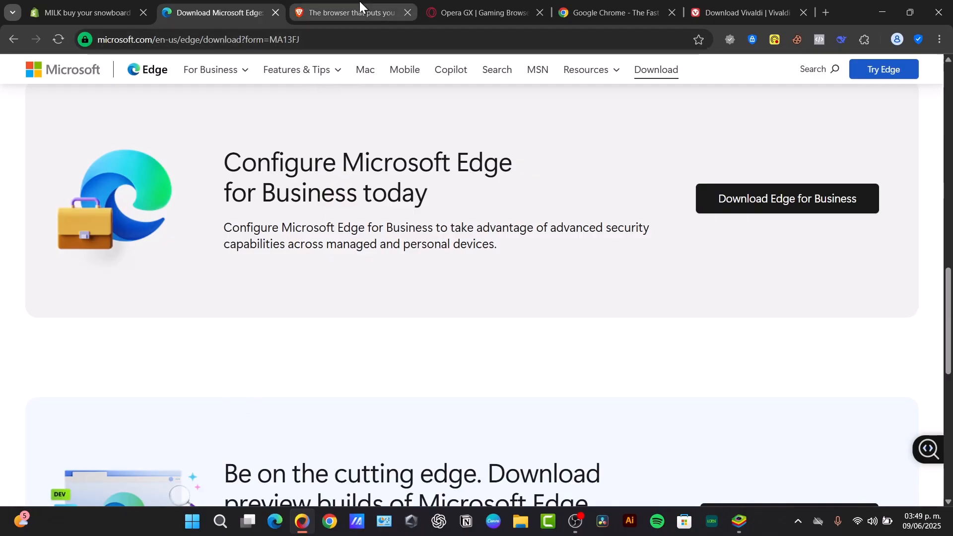
mouse_move(352, 12)
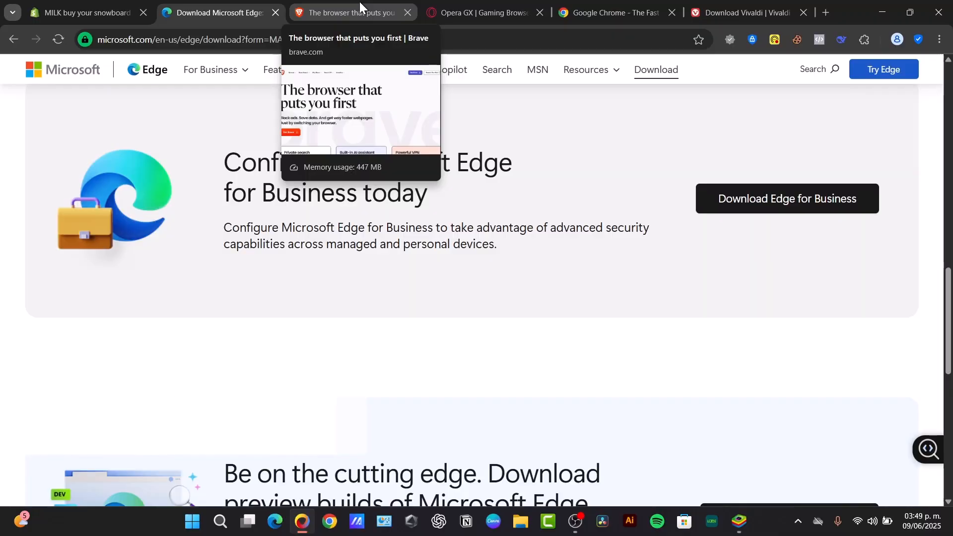
Switch to brave.com and review its feature cards down to the 'user-first Web' section
left_click(350, 12)
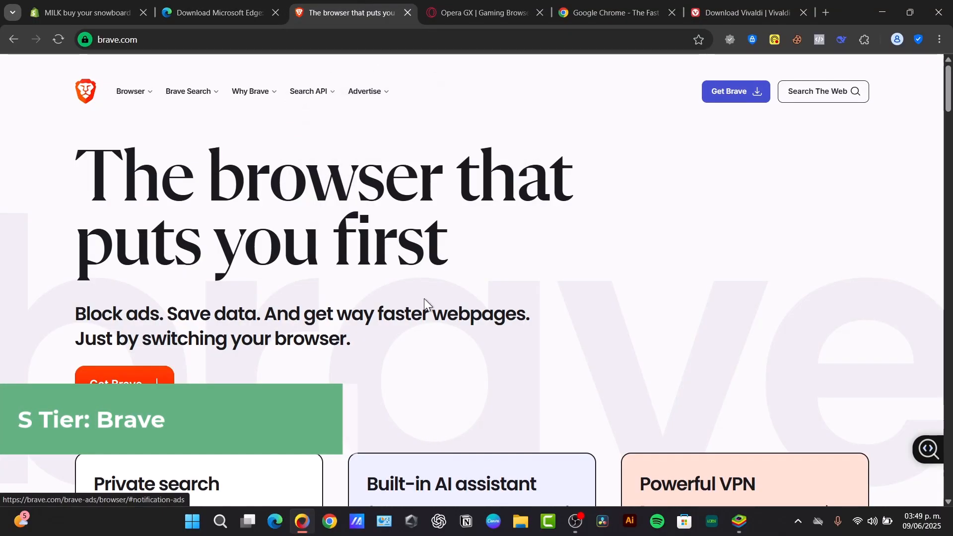
scroll("down", 3)
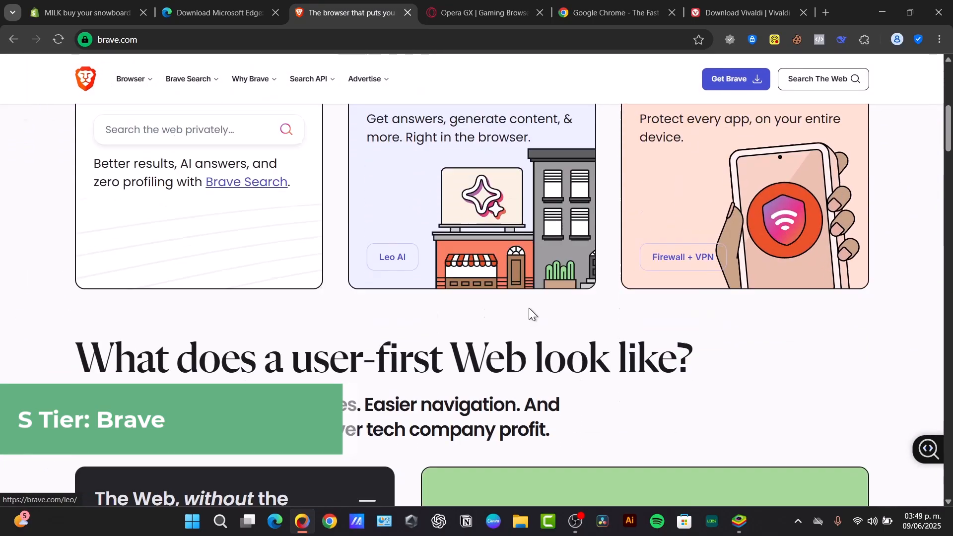
scroll("down", 3)
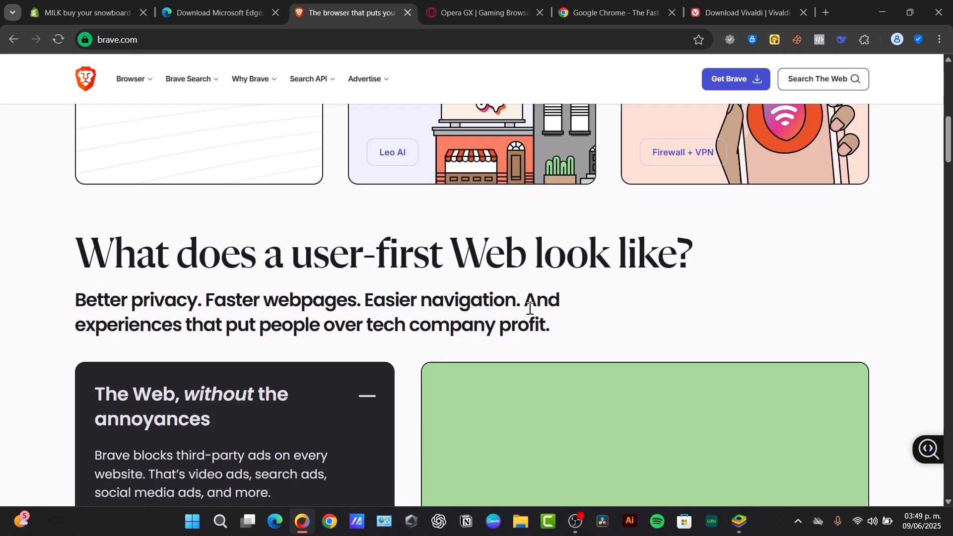
scroll("down", 3)
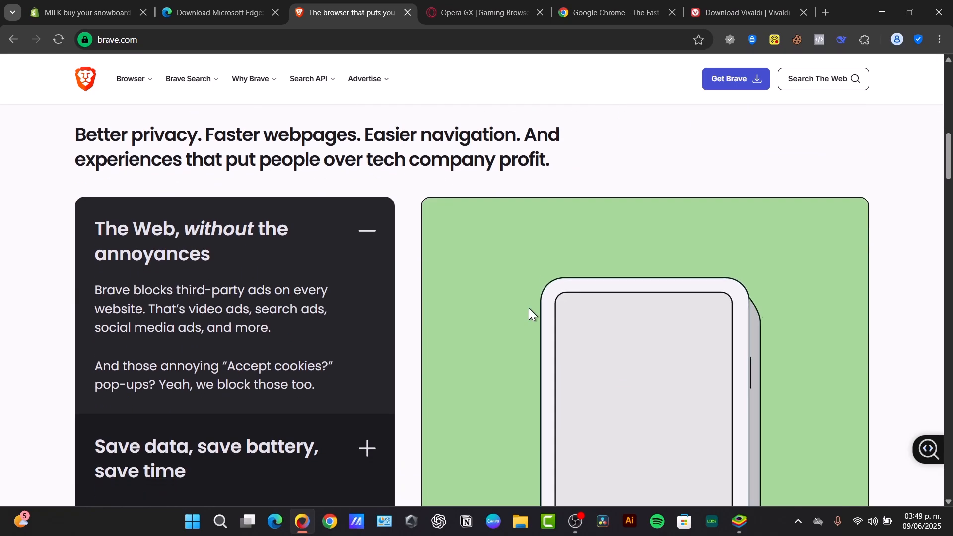
scroll("down", 3)
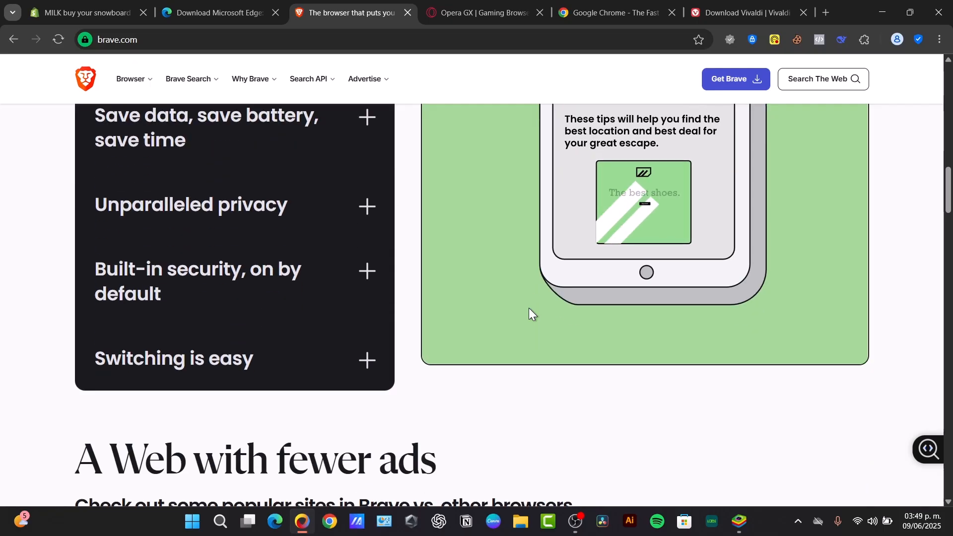
scroll("down", 3)
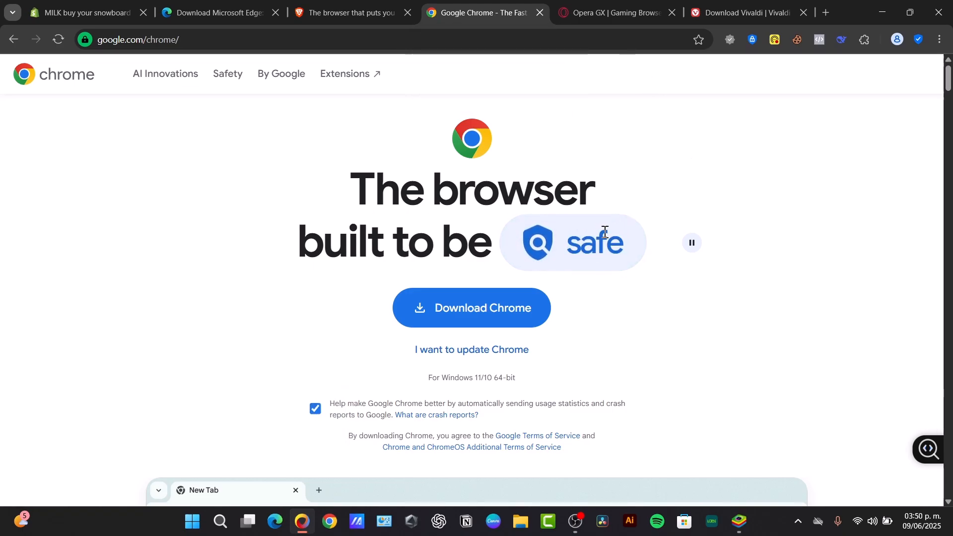
Review google.com/chrome past the Gemini section to the Google Lens and Generative Themes cards
scroll("down", 3)
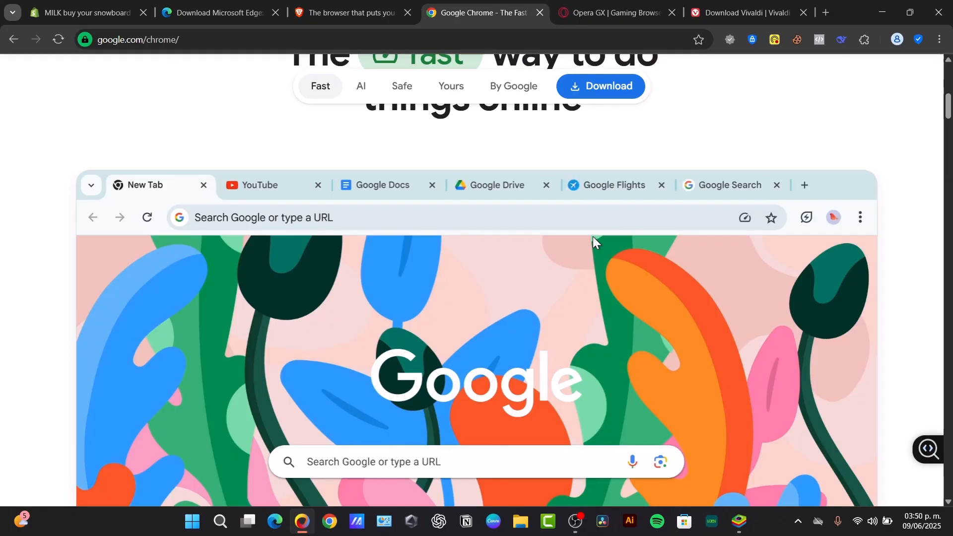
scroll("down", 3)
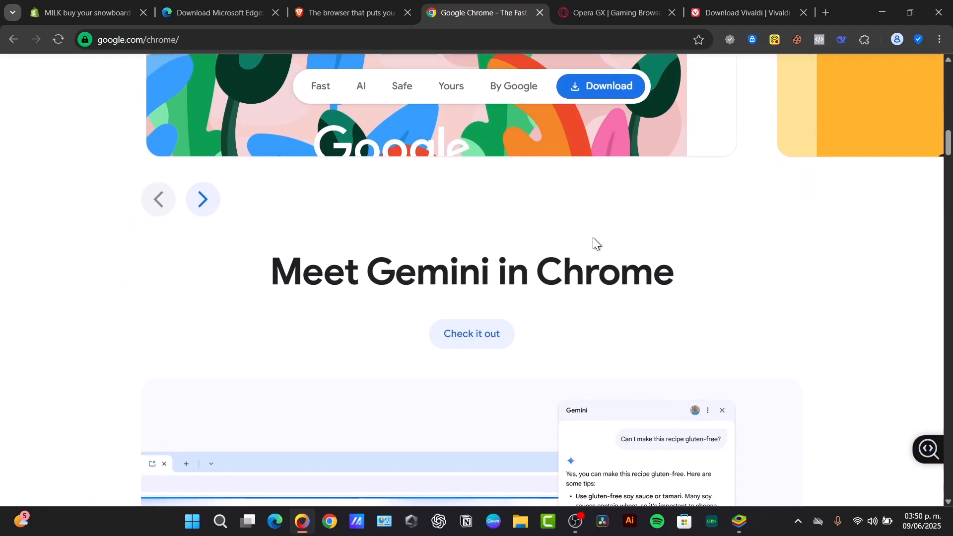
left_click(361, 86)
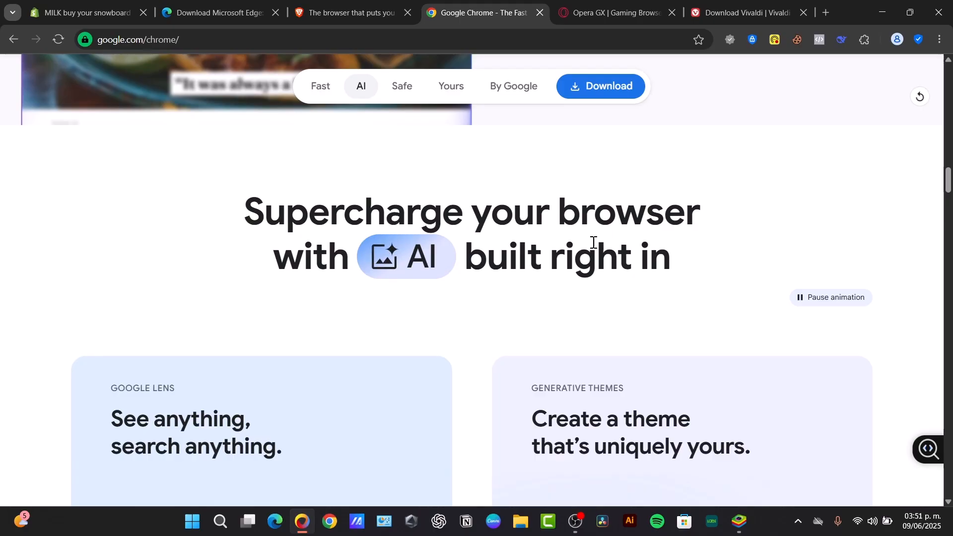
scroll("down", 3)
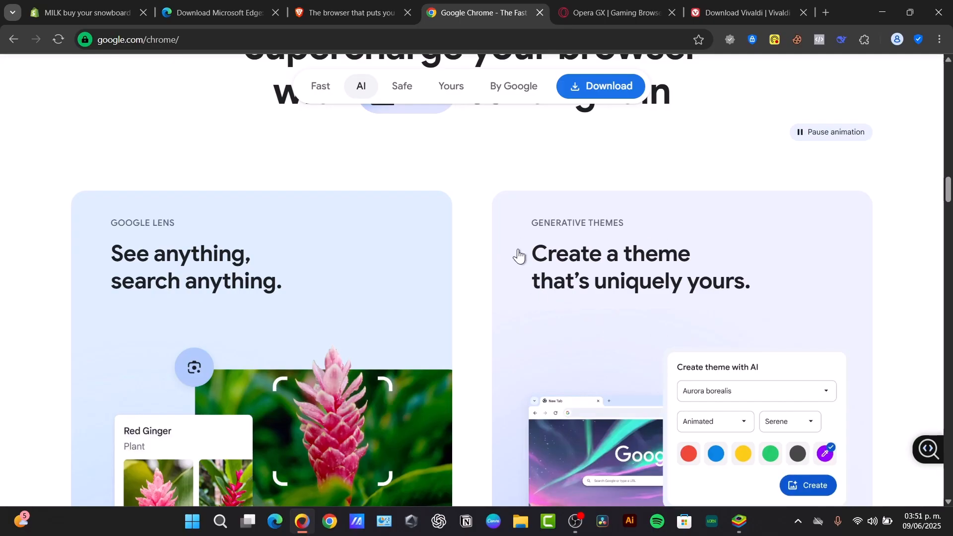
mouse_move(608, 12)
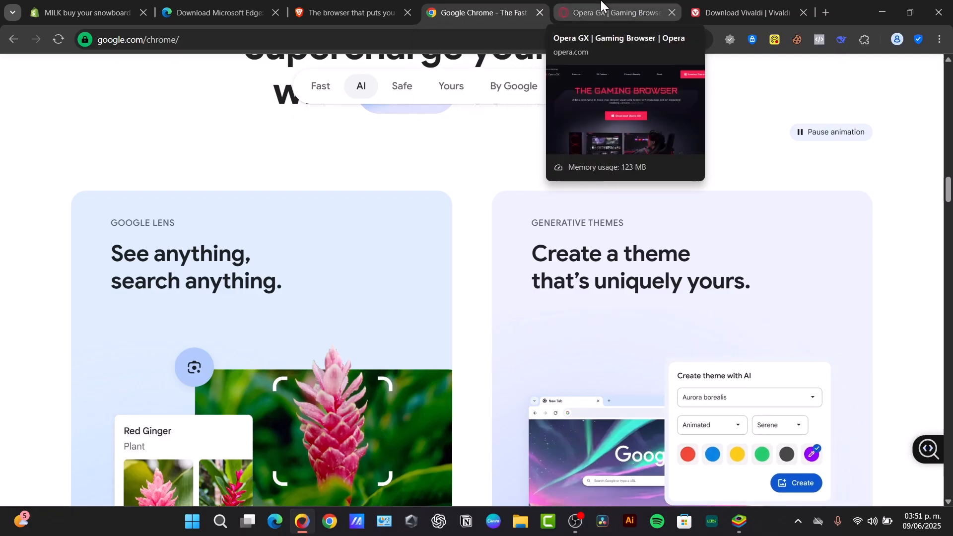
Switch to the Opera GX page, review it down to the footer and return to its top heading
left_click(616, 12)
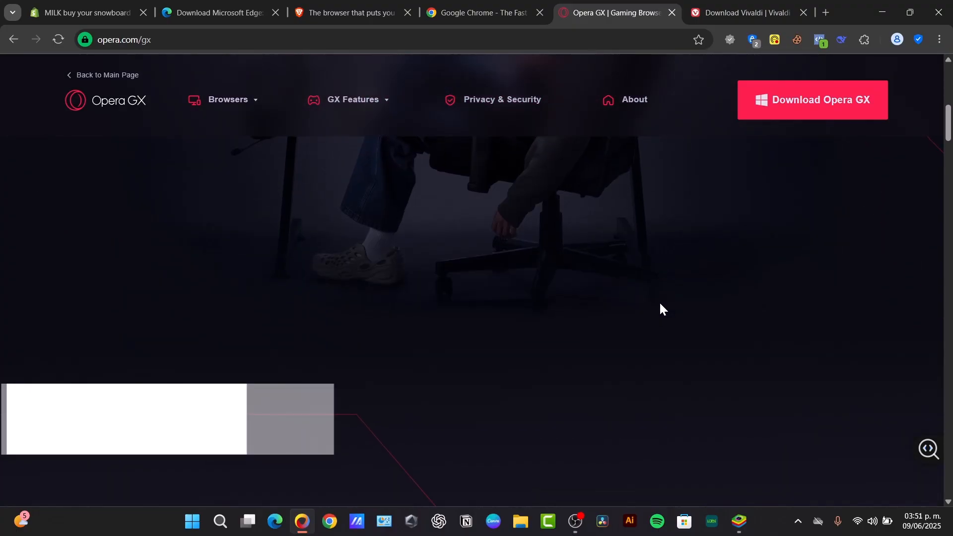
scroll("down", 3)
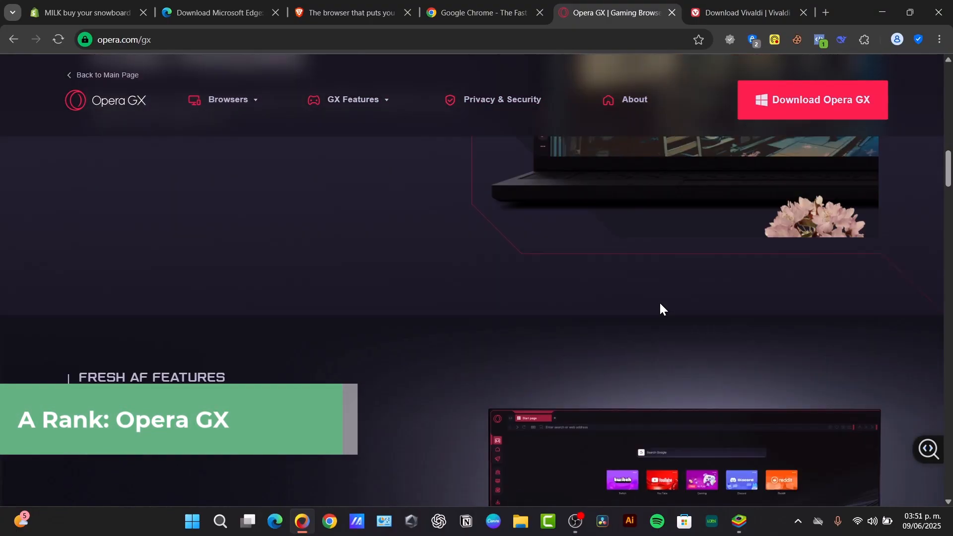
scroll("down", 3)
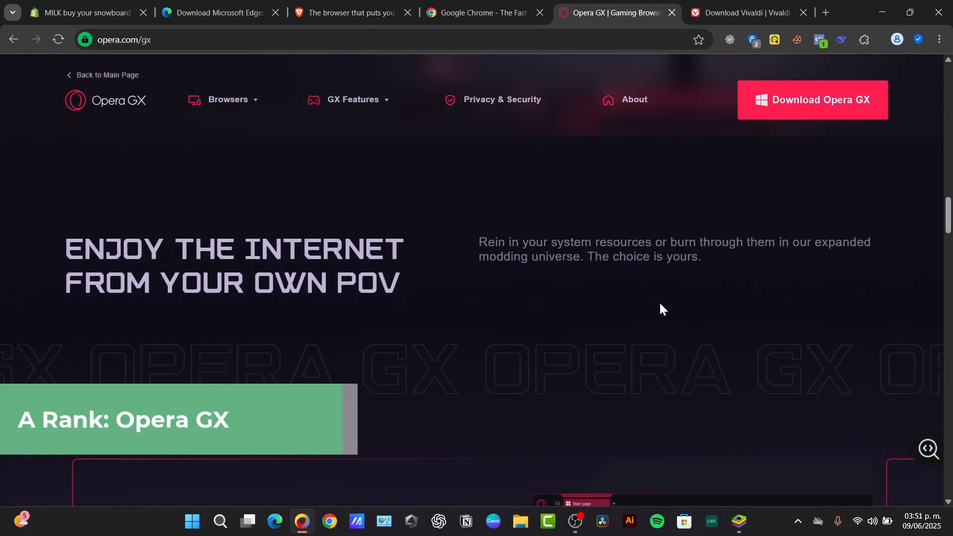
scroll("down", 3)
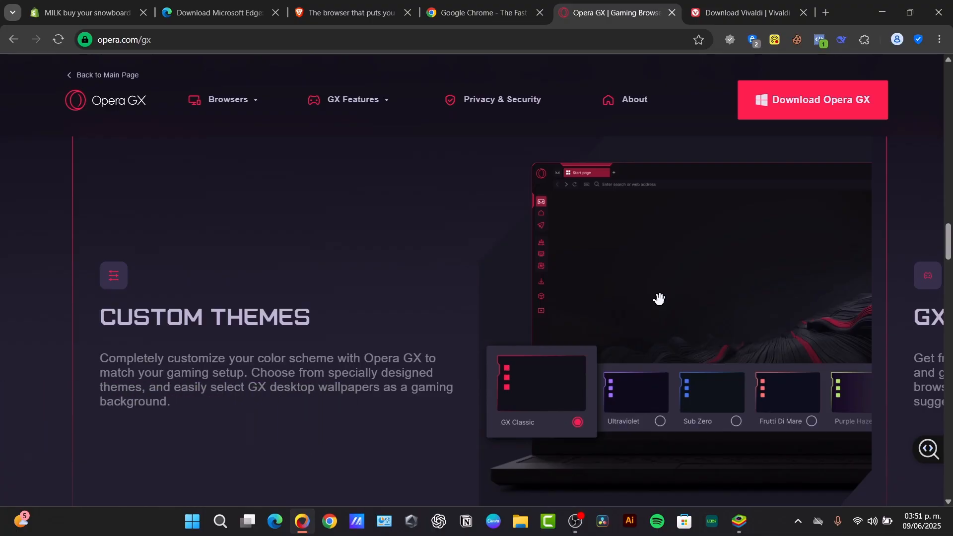
scroll("down", 3)
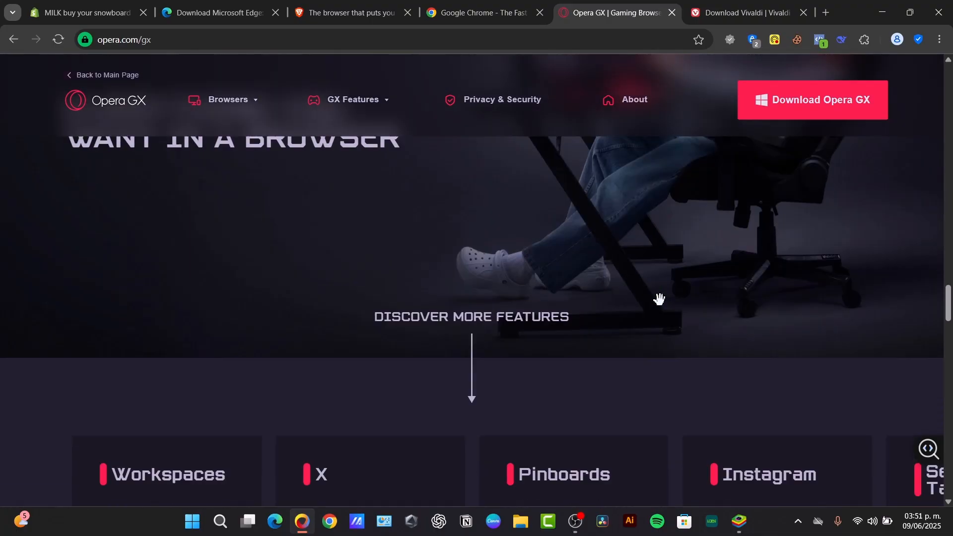
scroll("down", 3)
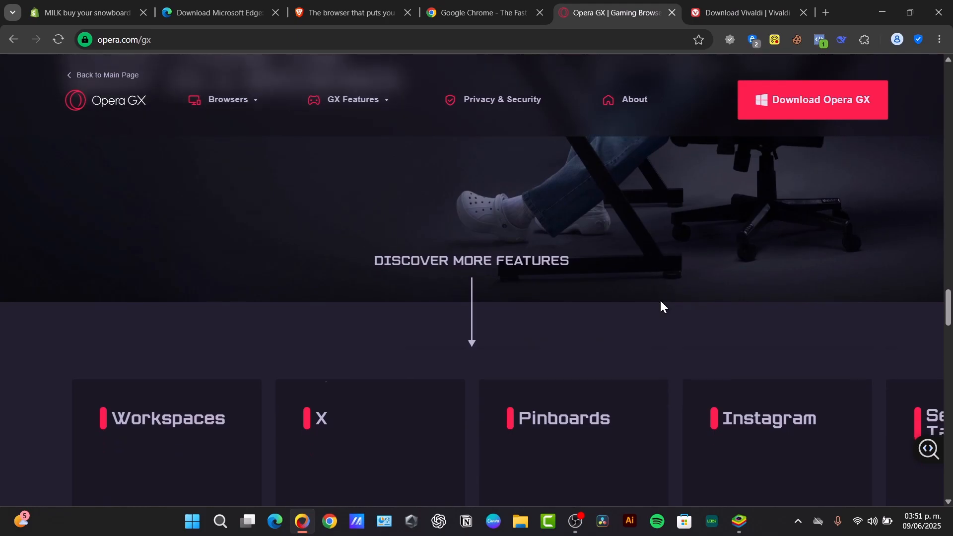
scroll("down", 3)
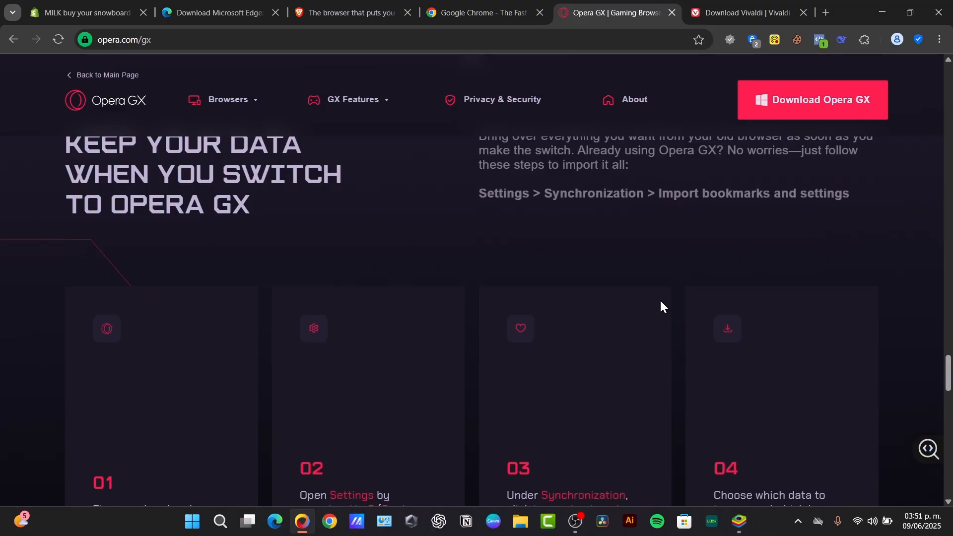
scroll("down", 3)
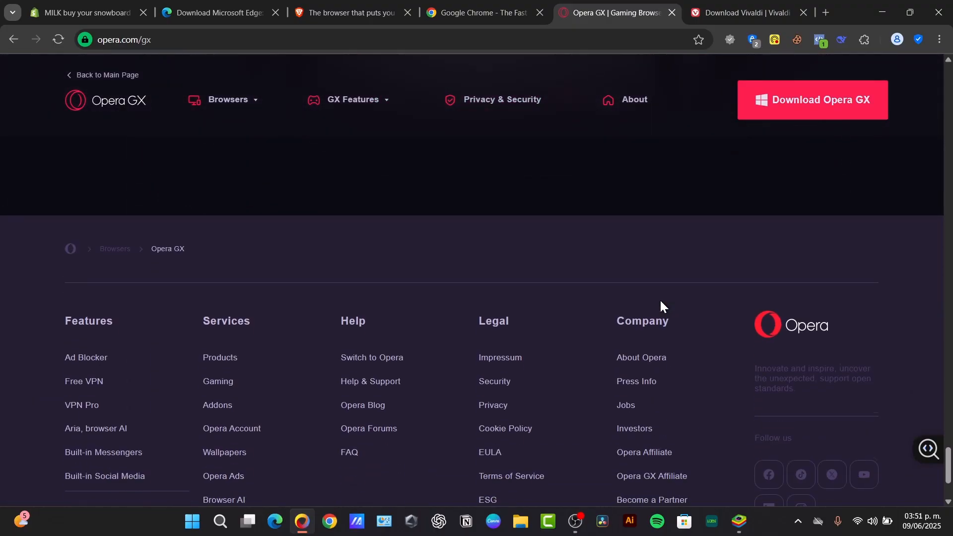
scroll("up", 3)
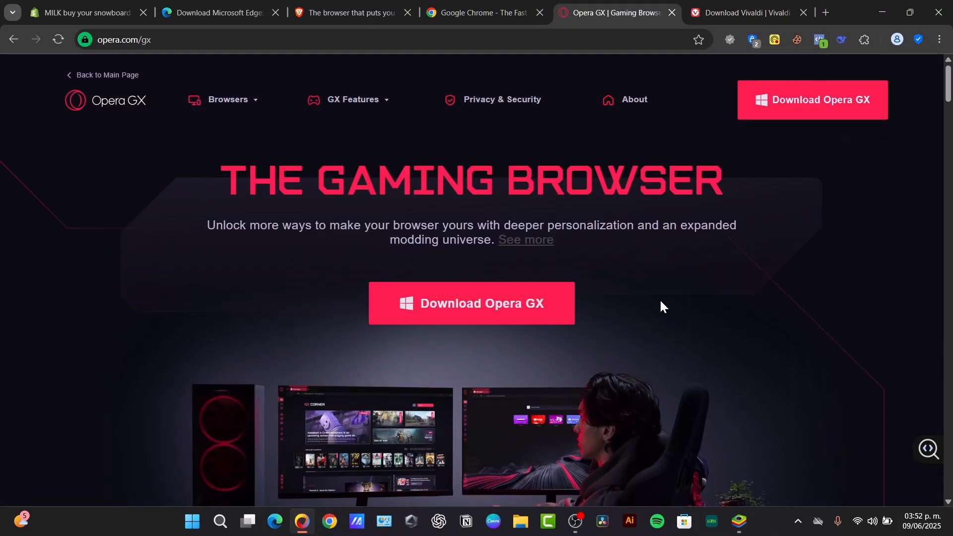
left_click(229, 99)
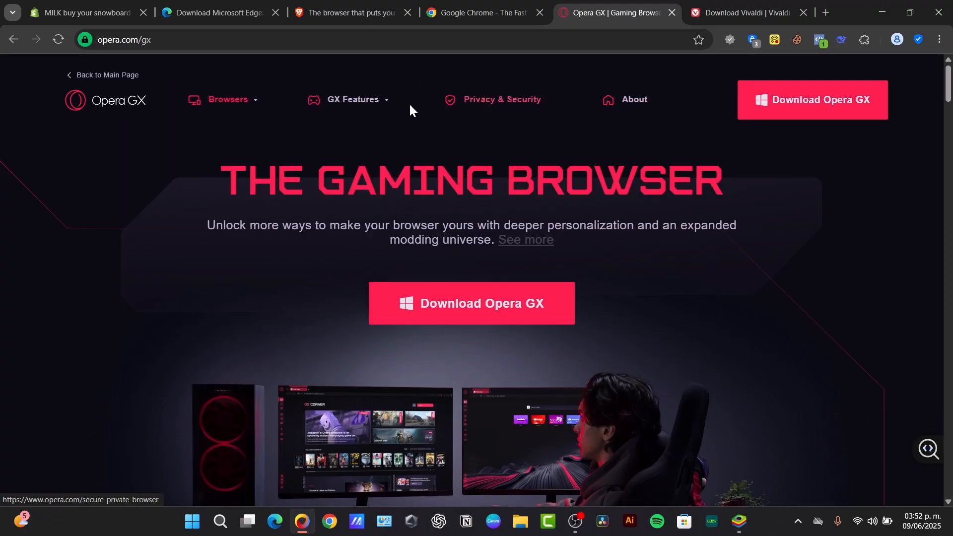
From the GX Features menu in the header, bring up the Mods feature page
left_click(353, 99)
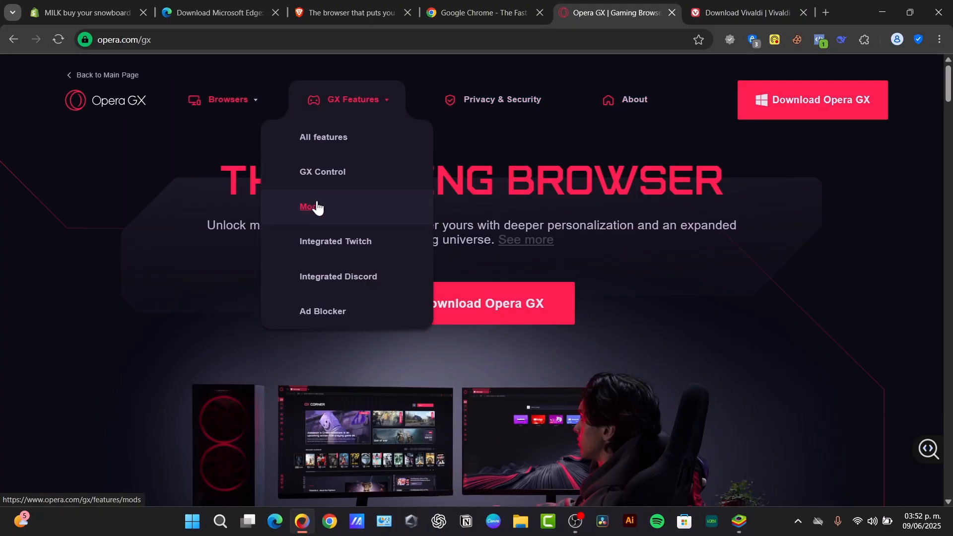
left_click(310, 207)
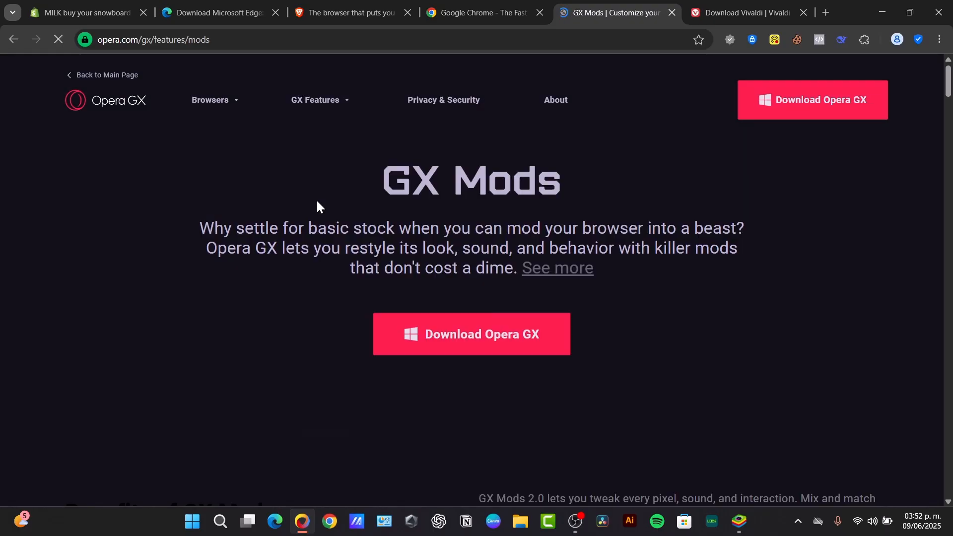
scroll("down", 3)
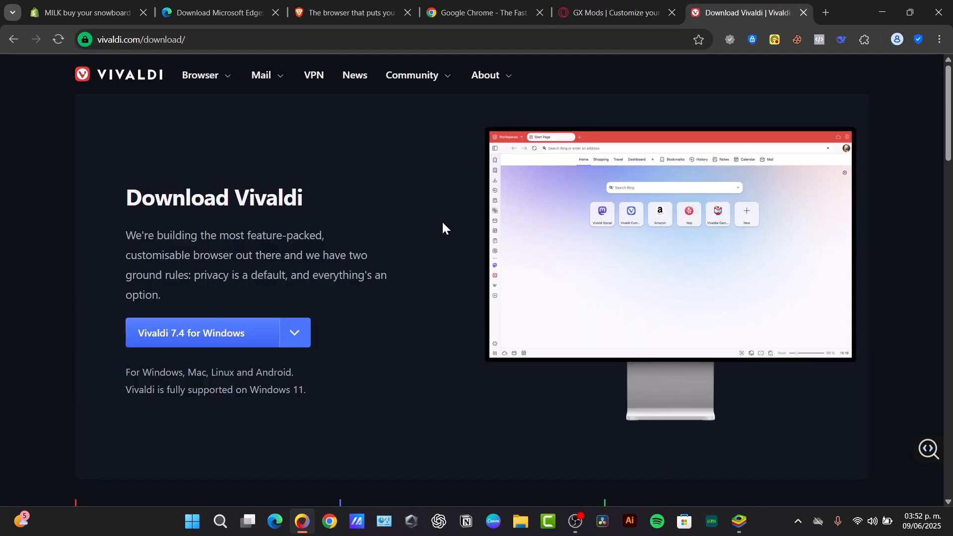
mouse_move(527, 273)
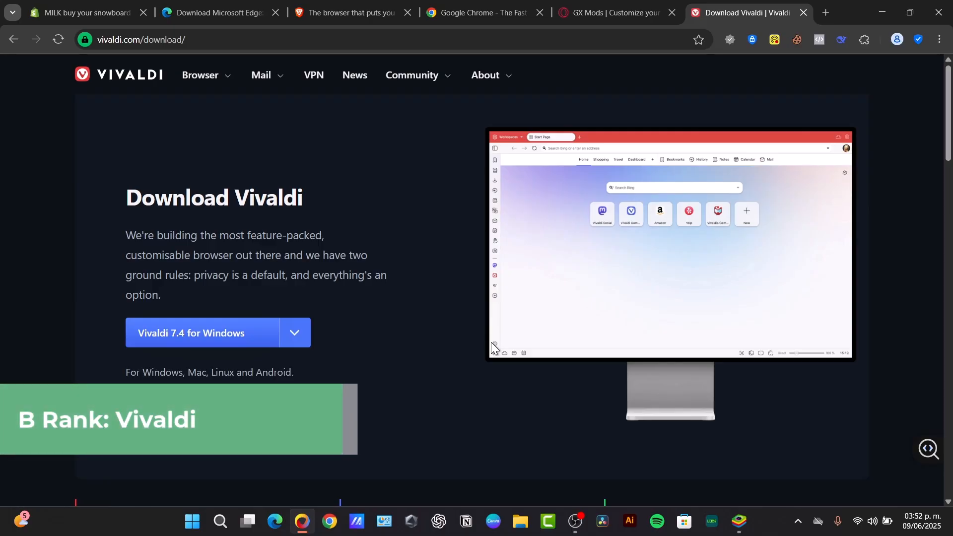
mouse_move(495, 344)
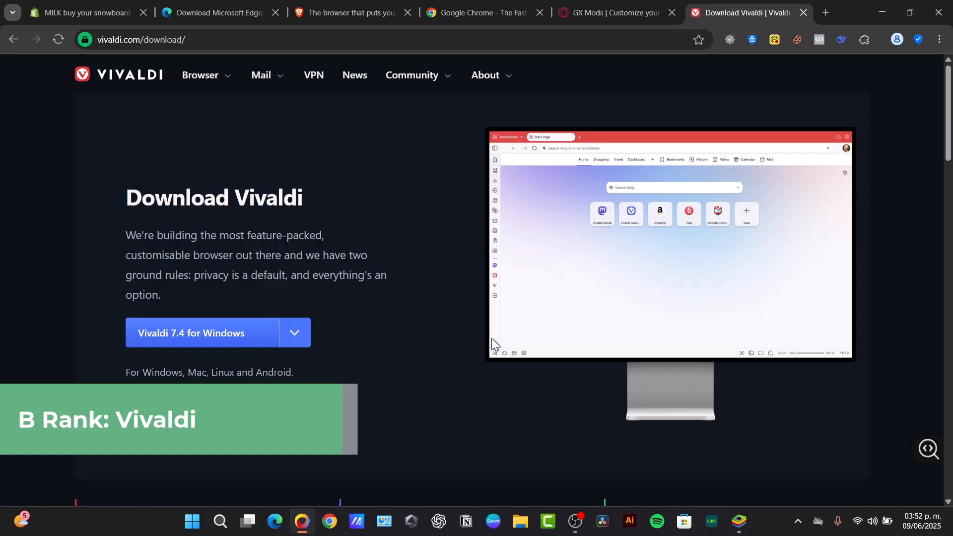
Review the Download Vivaldi page through its mobile, partner and user-stats sections
scroll("down", 3)
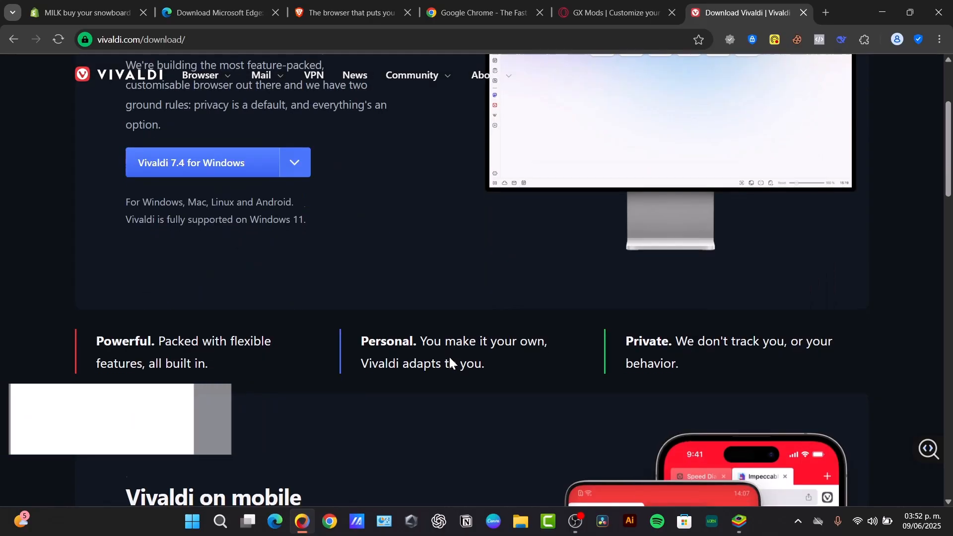
scroll("down", 3)
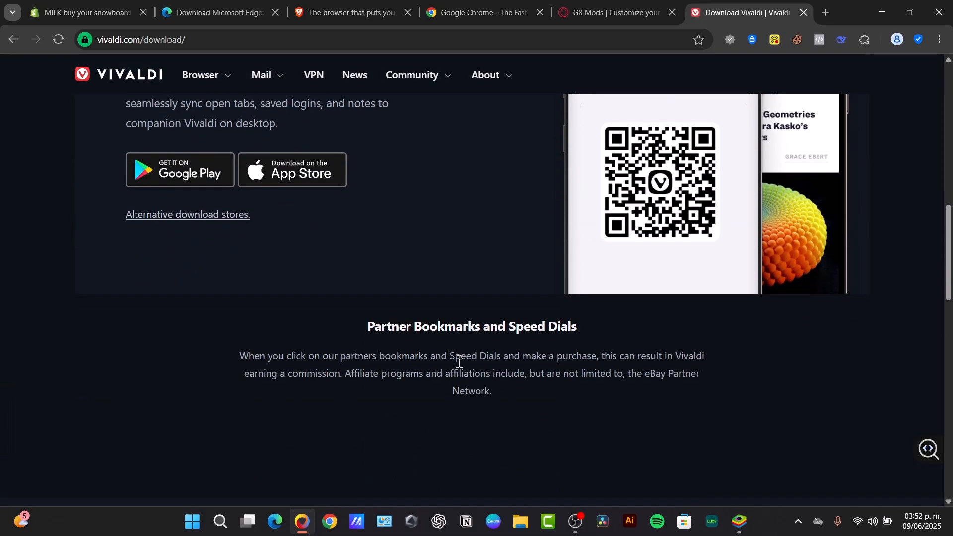
scroll("down", 3)
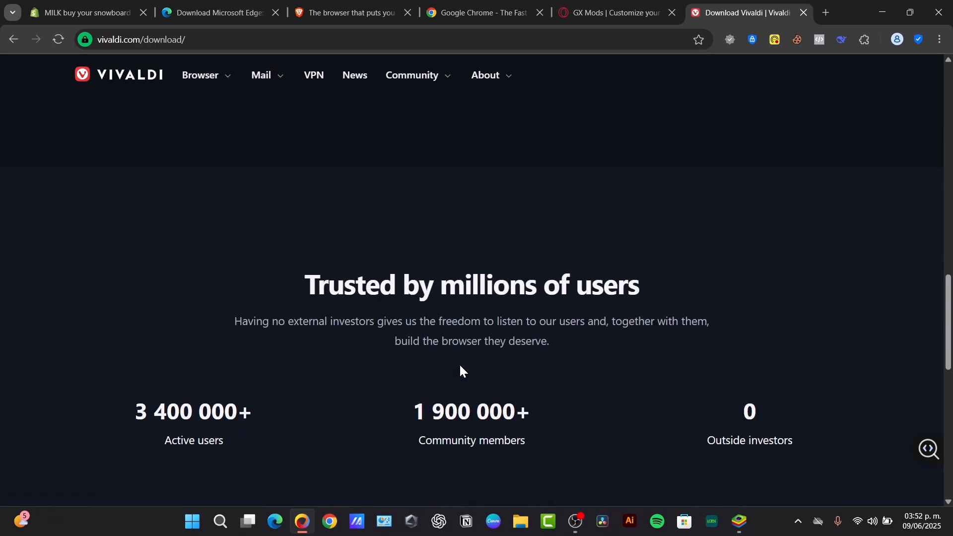
scroll("down", 3)
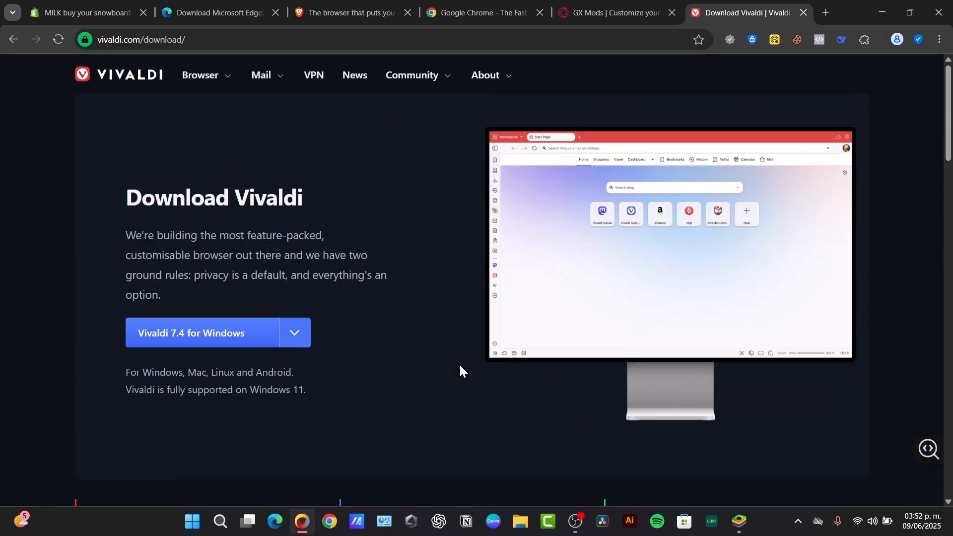
mouse_move(312, 109)
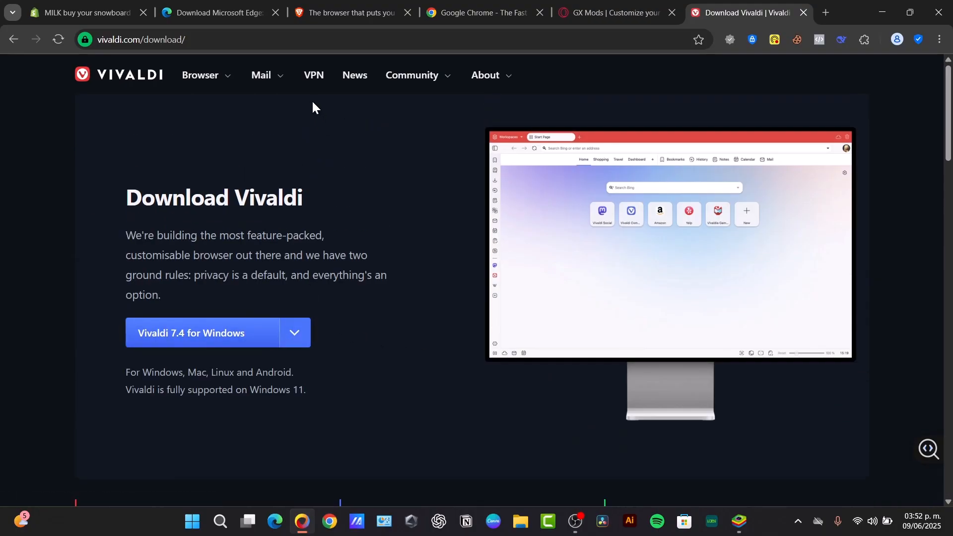
Expand the Browser menu listing Desktop, Android, iOS, Automotive and Download editions
left_click(199, 74)
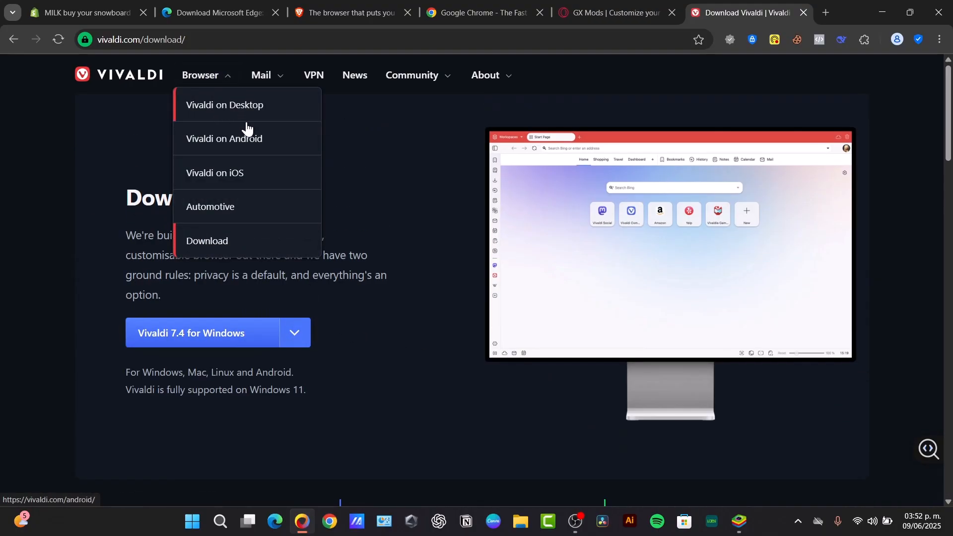
scroll("down", 3)
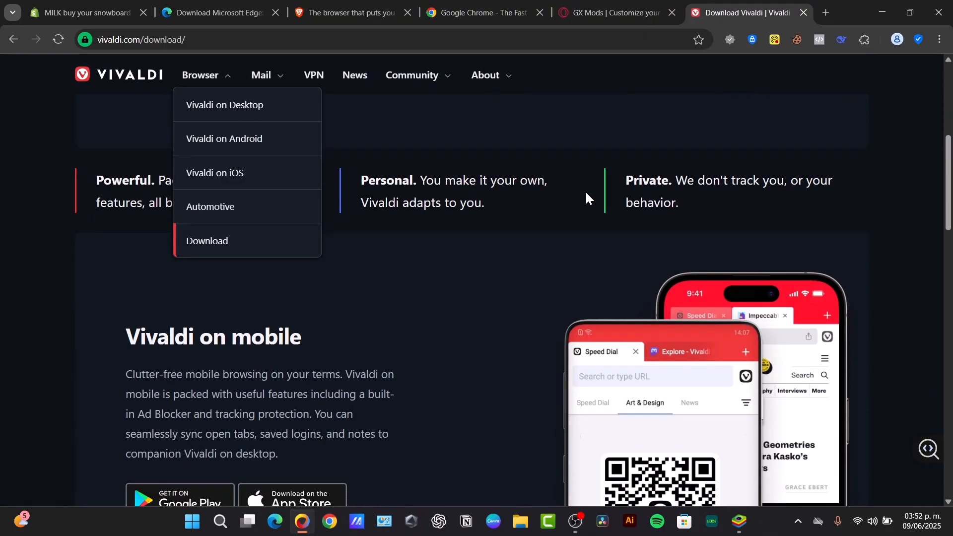
mouse_move(590, 209)
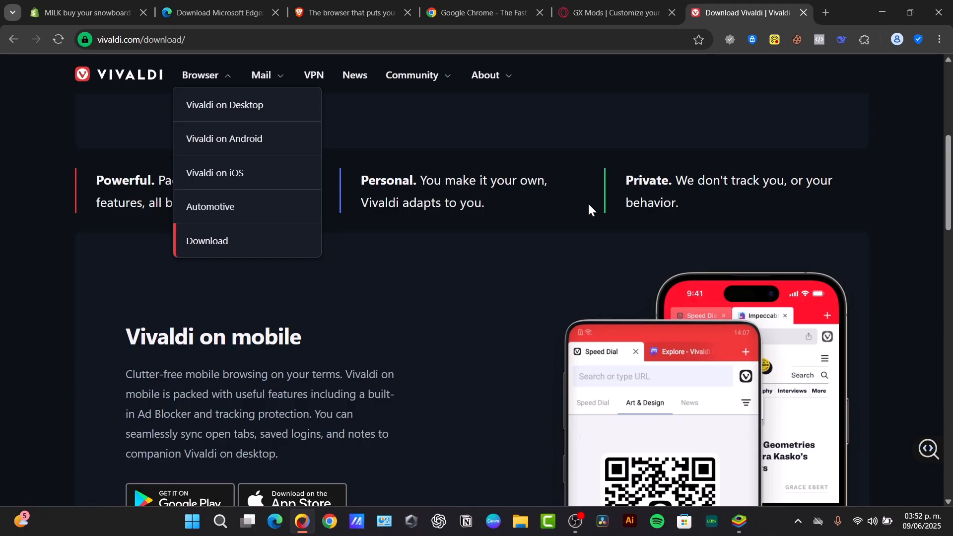
mouse_move(592, 209)
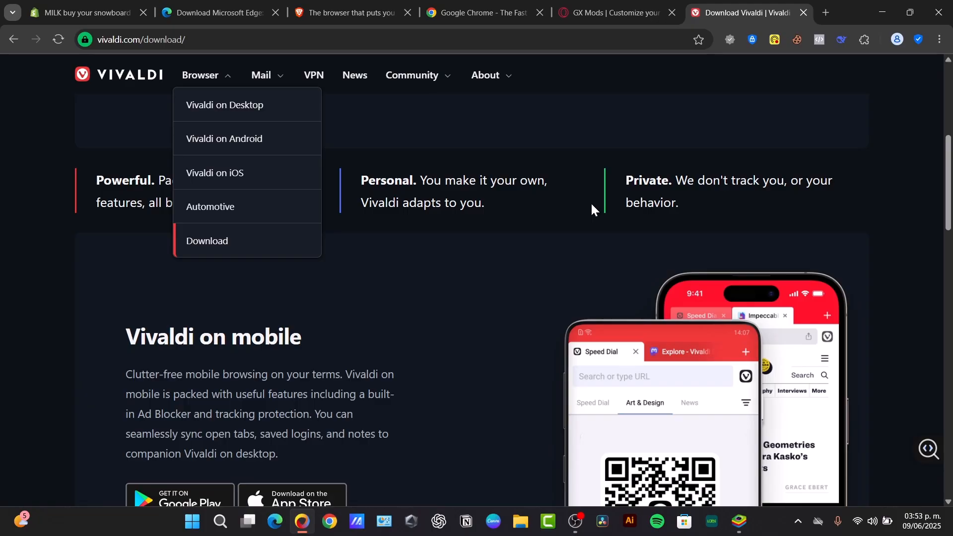
Revisit the GX Mods tab, then Brave, and finish on the Google Chrome product page
left_click(613, 12)
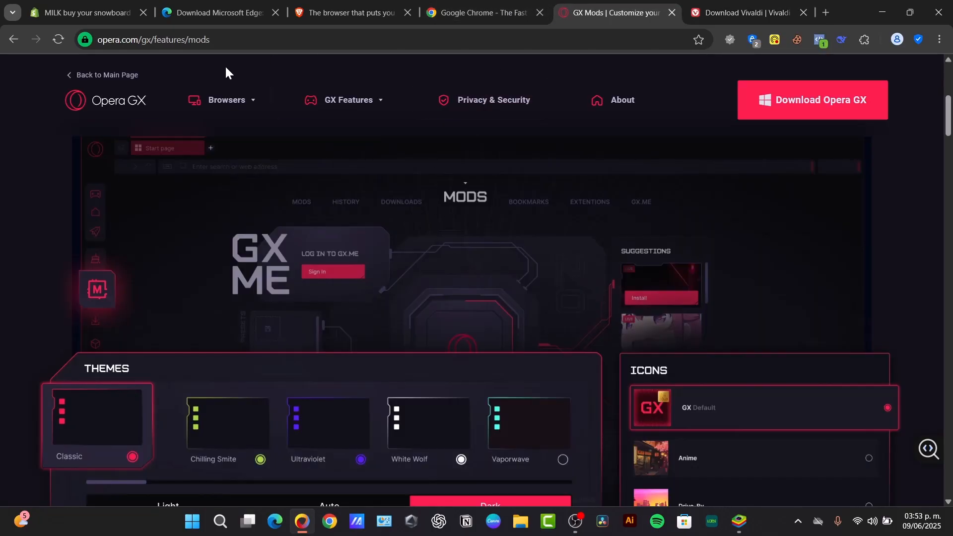
left_click(344, 12)
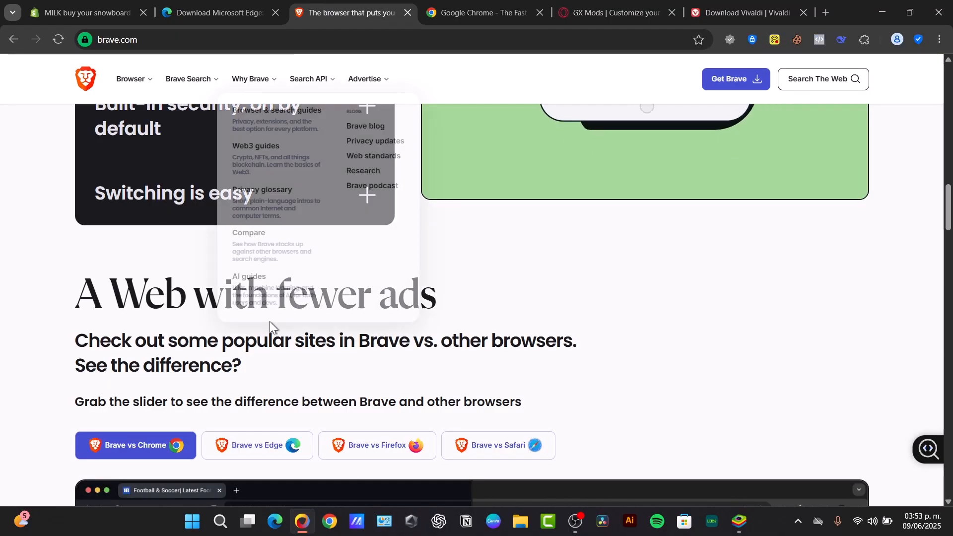
left_click(477, 12)
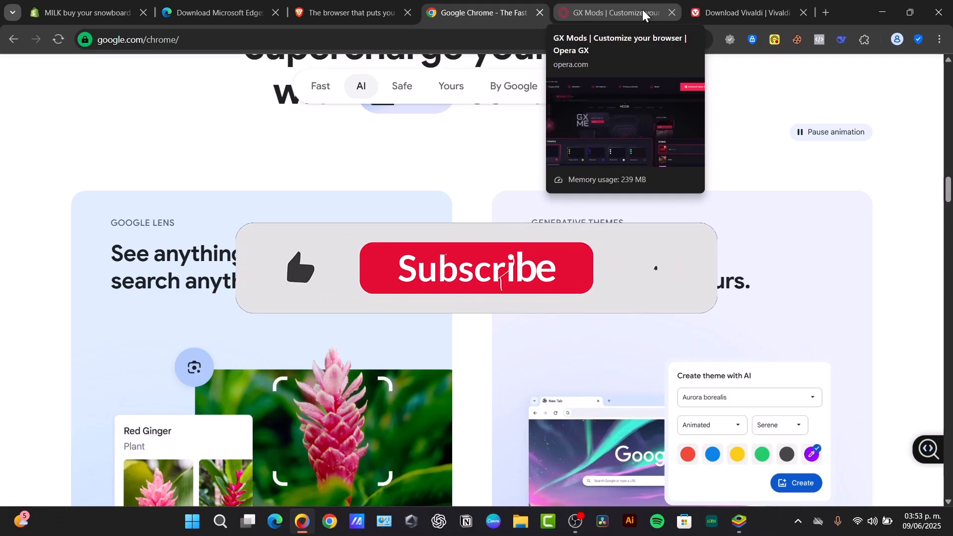
left_click(476, 269)
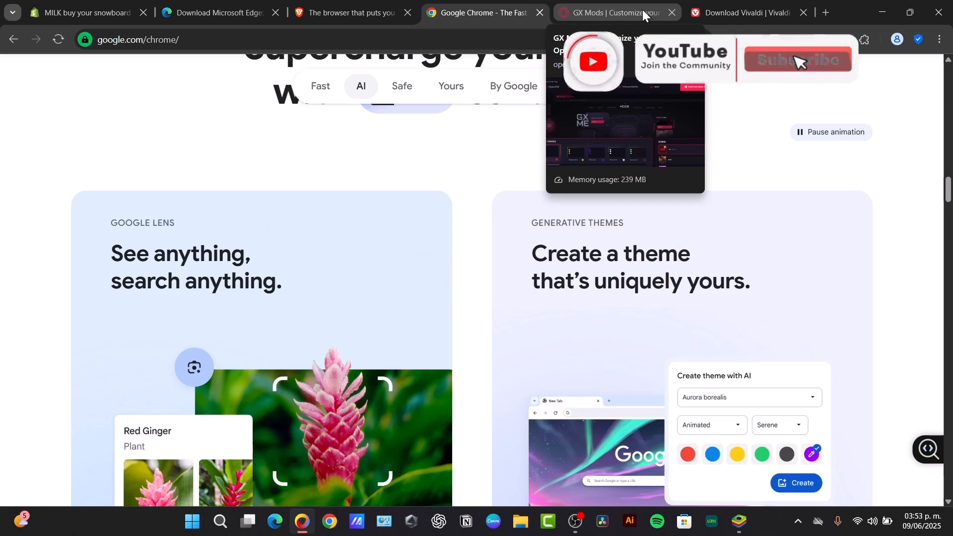
left_click(797, 61)
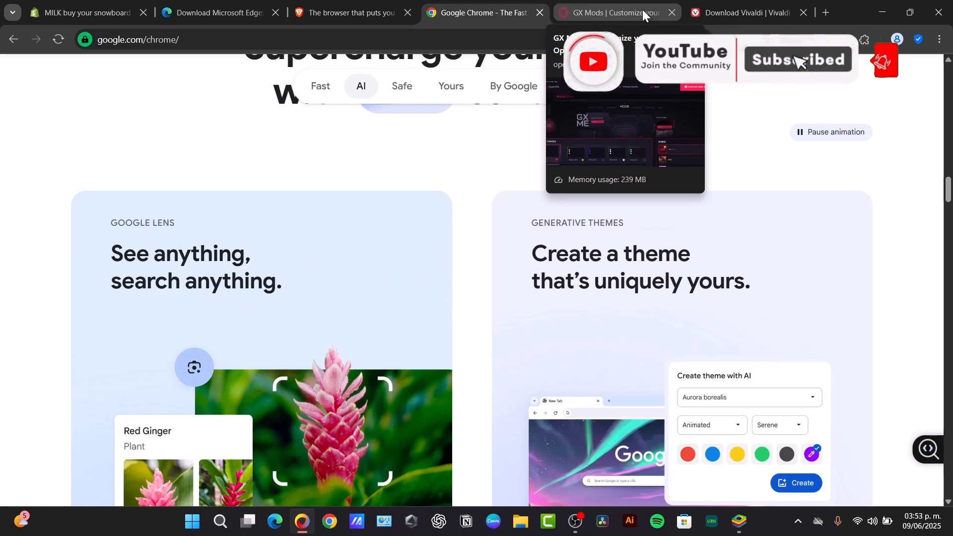